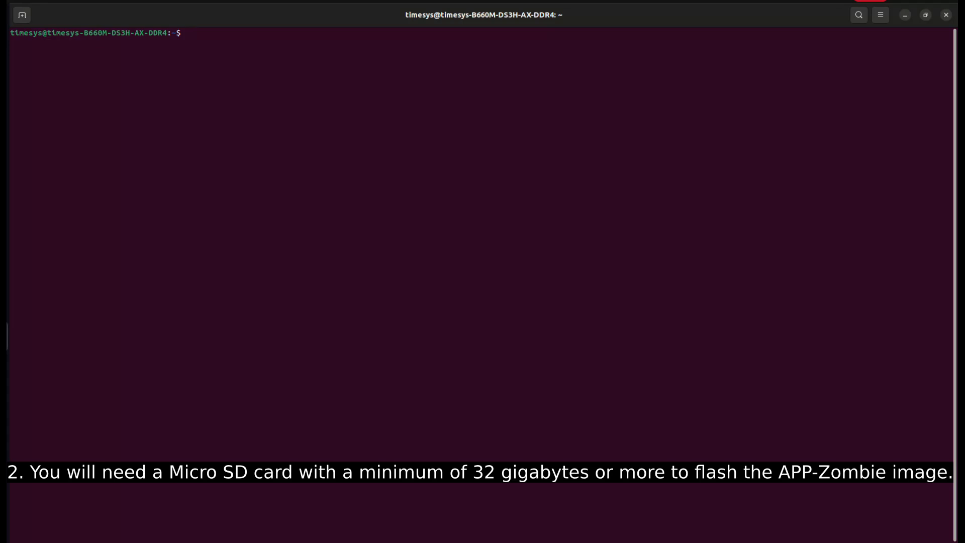
Step: Run sudo apt-get install p7zip-full, confirming it is already the newest version
text(sudo apt-g)
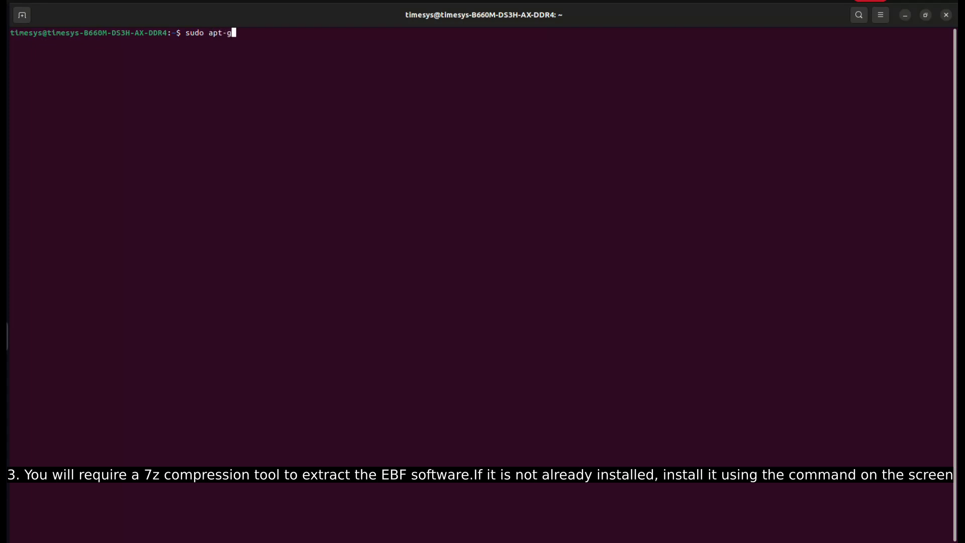
text(et install)
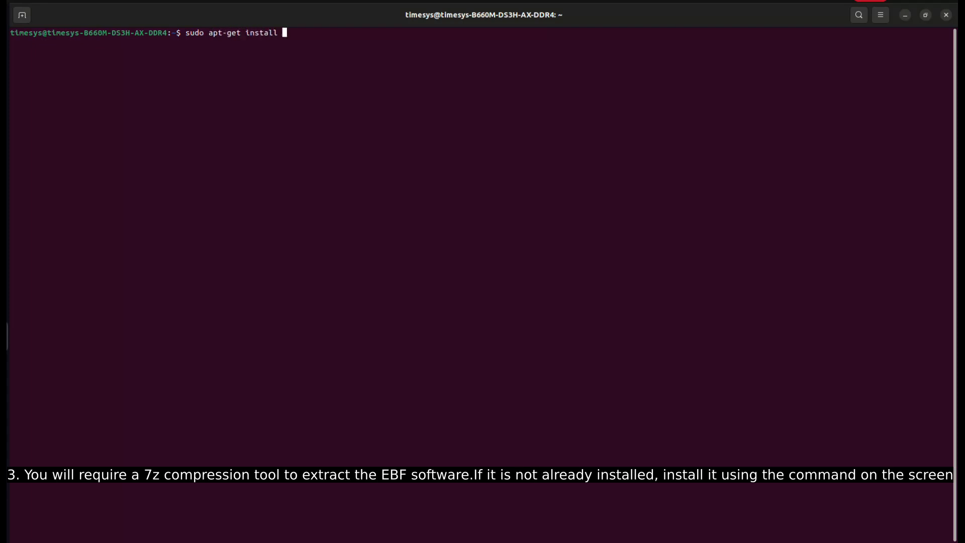
text(p7zip-full)
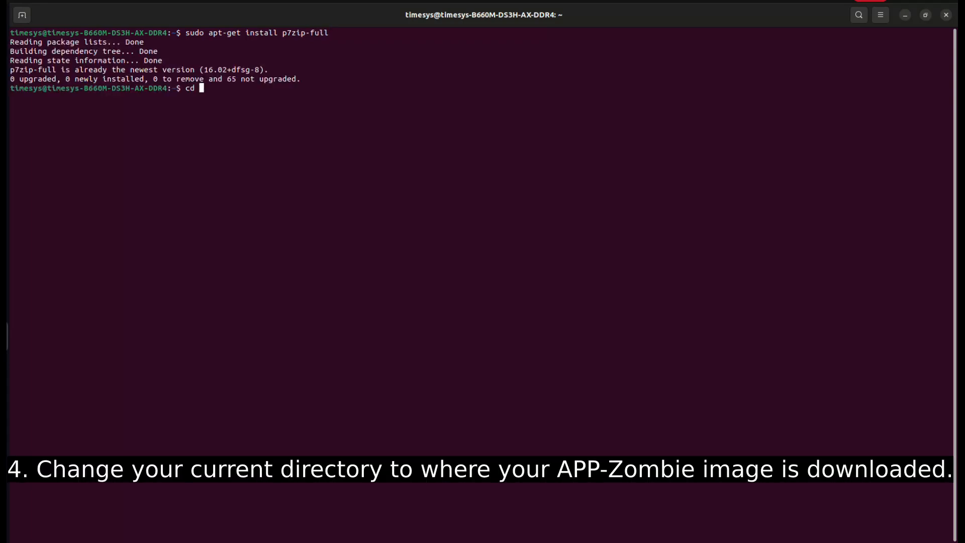
Step: Change into Desktop/APP-Zombie and list it to find APP-Zombie_V2.4.0.img.7z
text(Desktop)
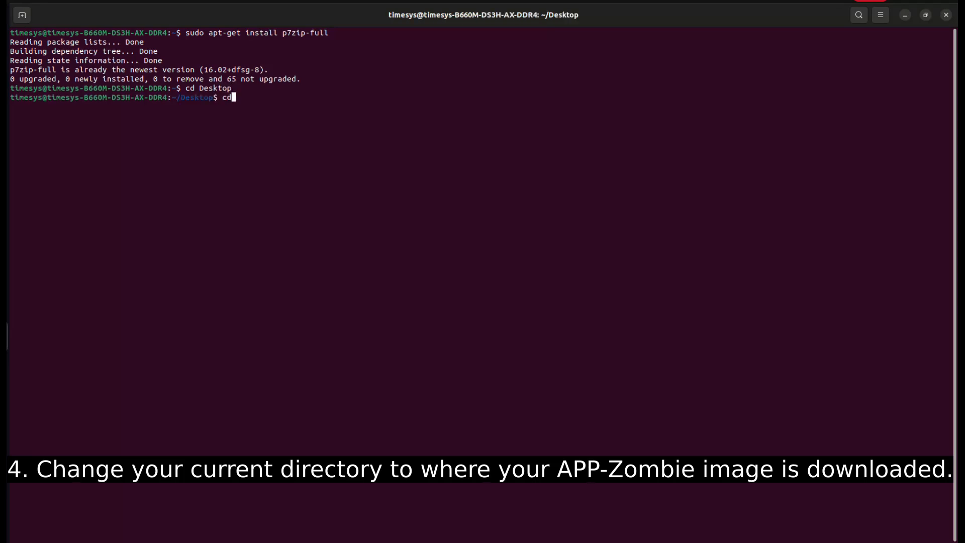
text(APP-Zombie)
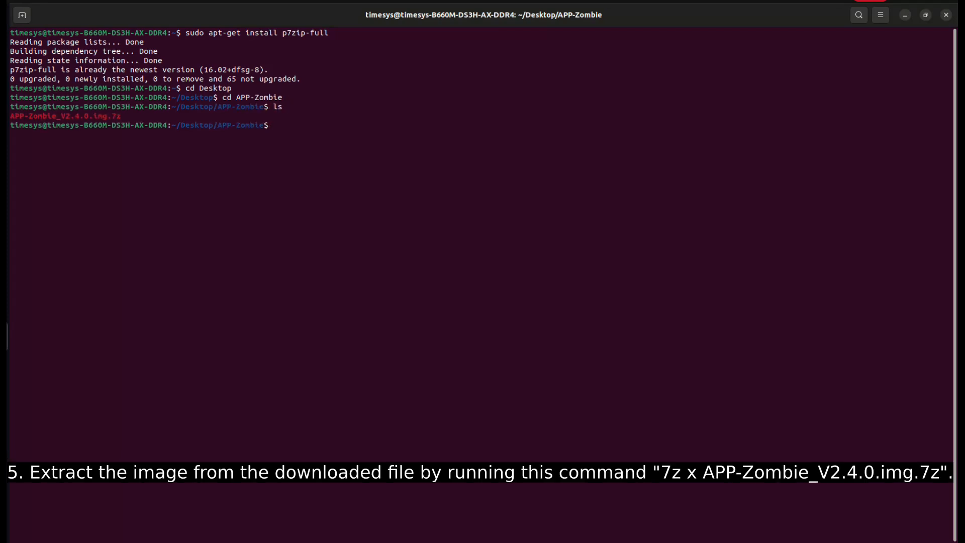
Step: Extract APP-Zombie_V2.4.0.img.7z with 7z x, then clear the terminal
text(7z x)
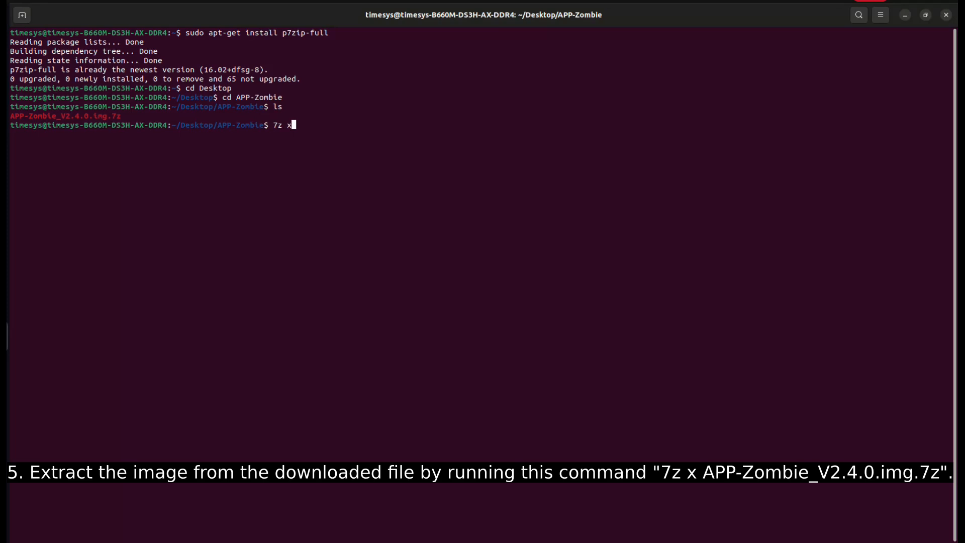
text(APP-Zombie_V2.4.0.img.7z)
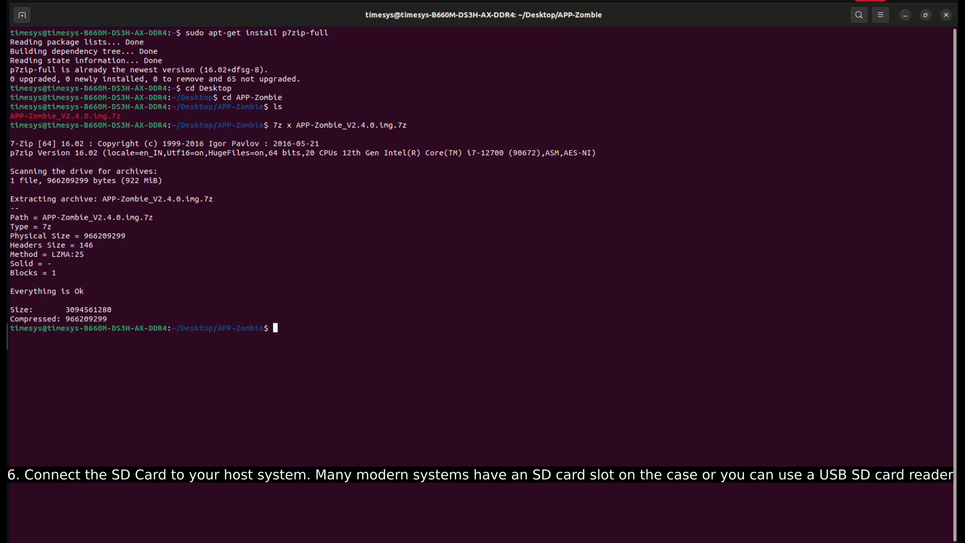
text(clea)
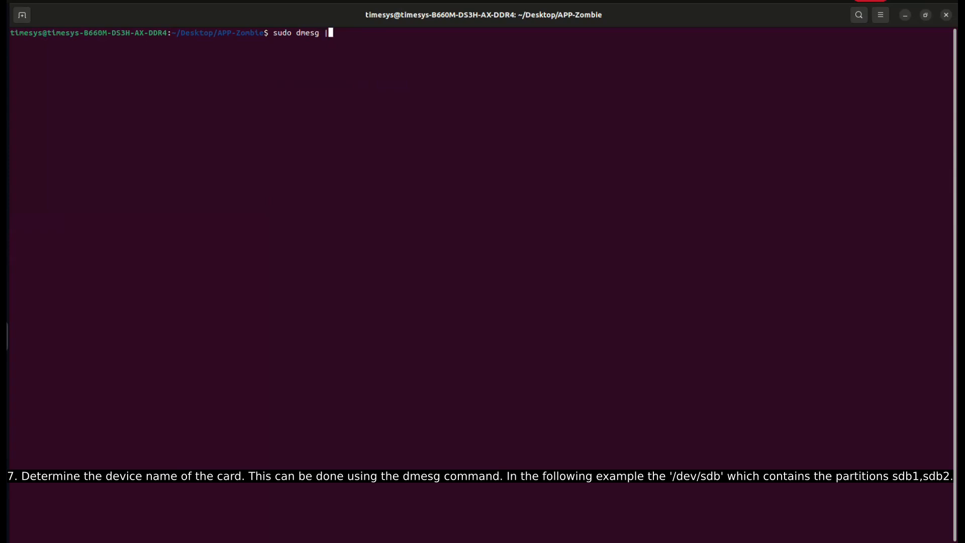
Step: Identify the card as /dev/sdb via sudo dmesg | tail and write APP-Zombie_V2.4.0.img to it with dd bs=4M
text(tail)
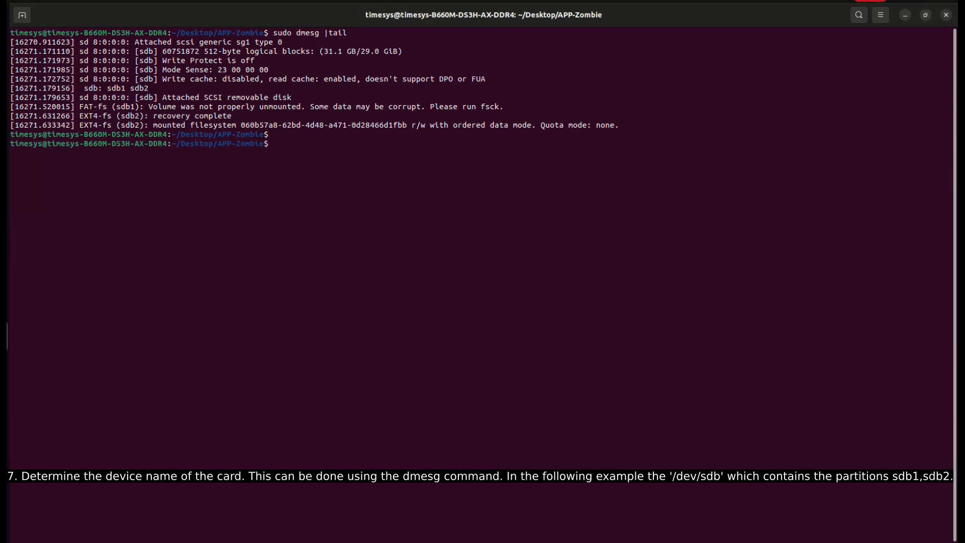
text(sudo dd if=./APP-Zombie_V2.4.0.img of=/dev/sdb bs=4M status=progress conv=fsync)
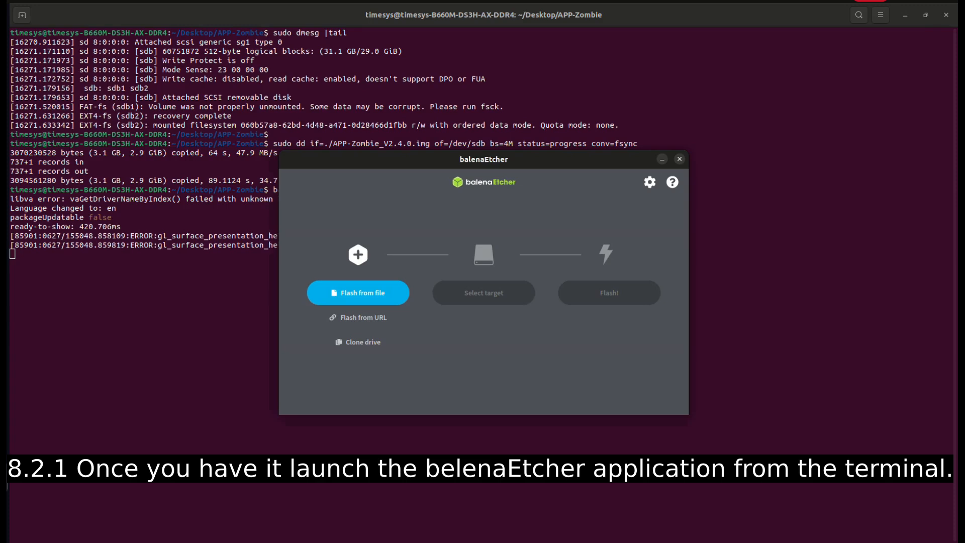
Step: Flash the extracted APP-Zombie image to the auto-selected TS-RDF5 card and authenticate to start writing
click(358, 293)
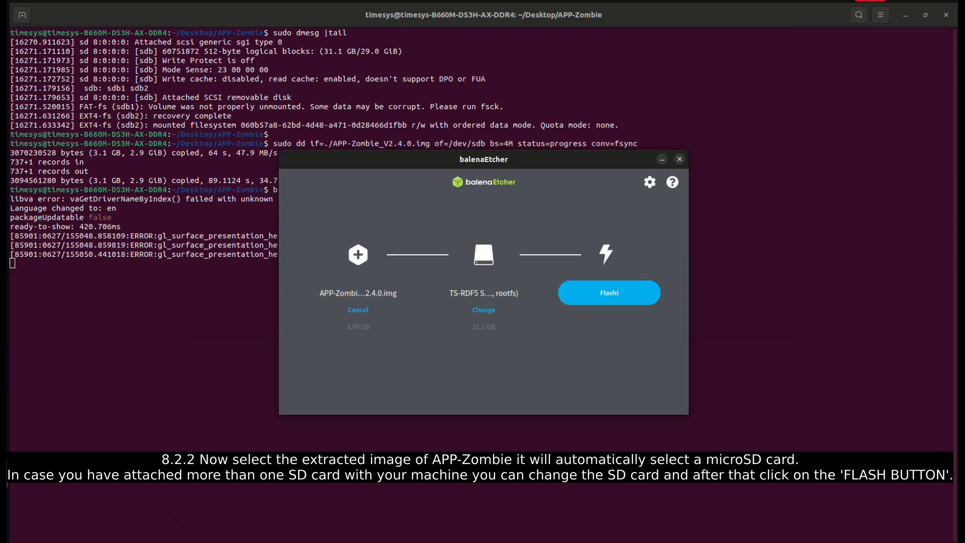
click(608, 292)
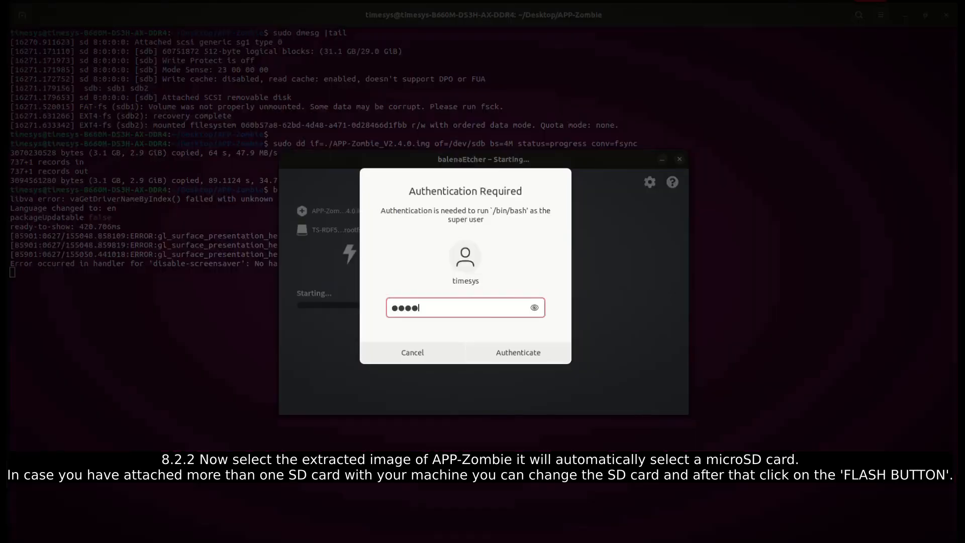
click(517, 352)
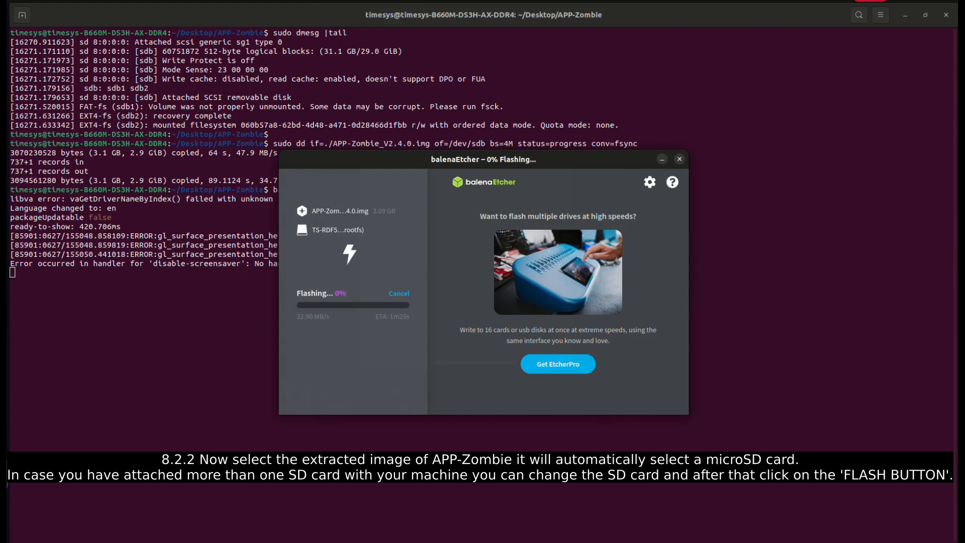